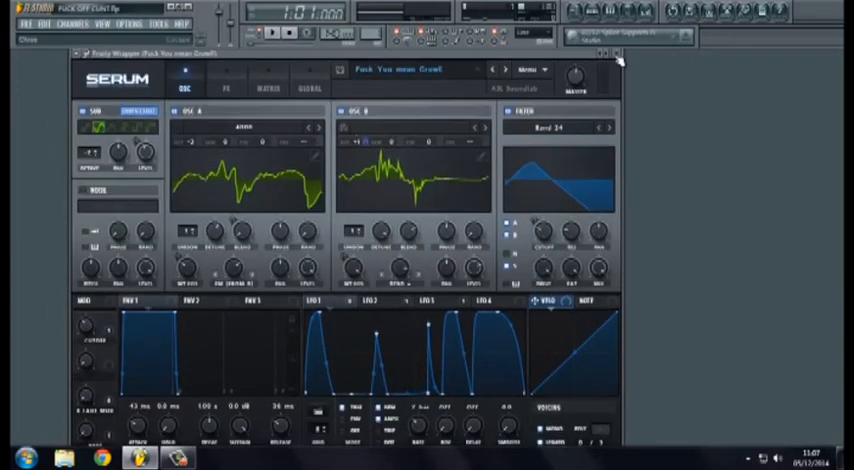
- Close the Serum editor, revealing the pattern with the two bass channels
{"action": "left_click", "coordinate": [618, 58]}
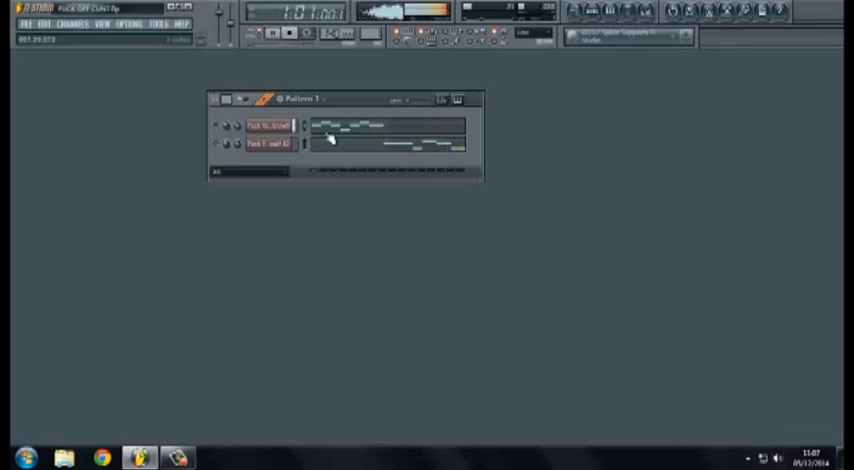
- Start playback of Pattern 1 to audition the two growl-bass patches
{"action": "left_click", "coordinate": [256, 32]}
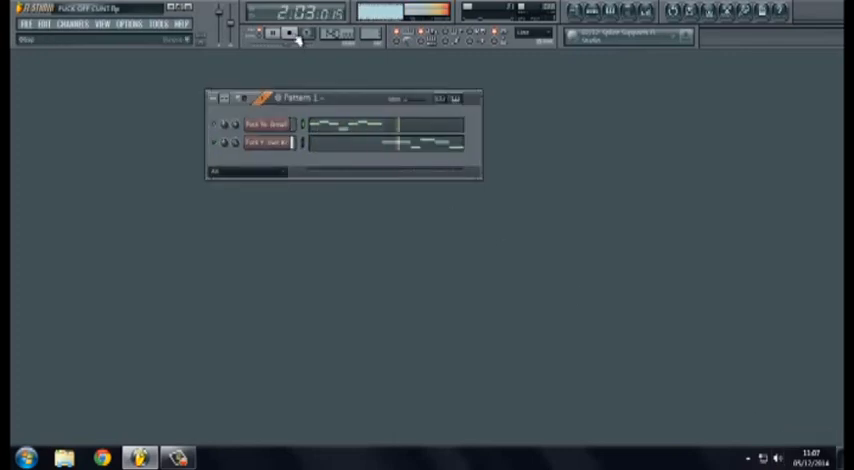